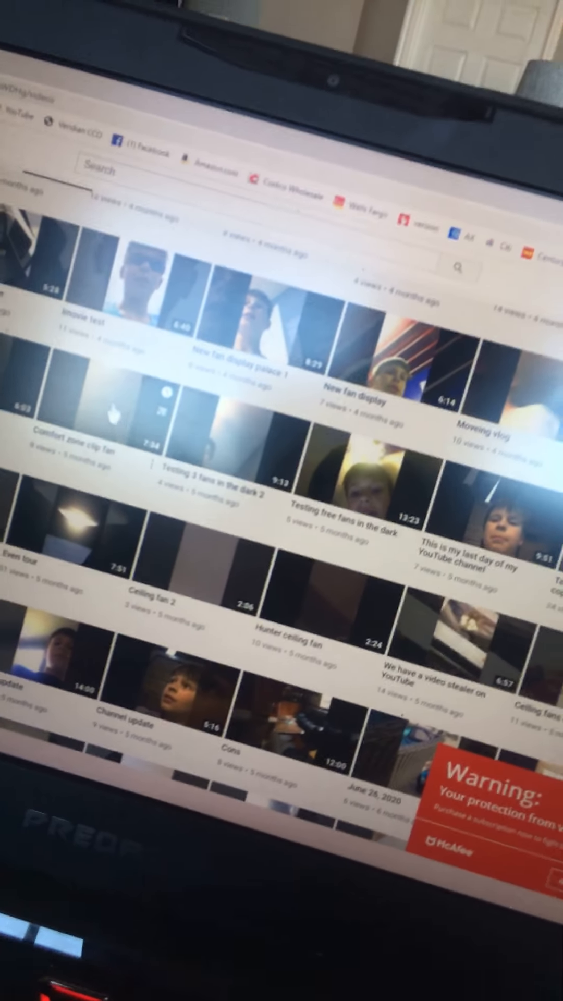
scroll(down, 3)
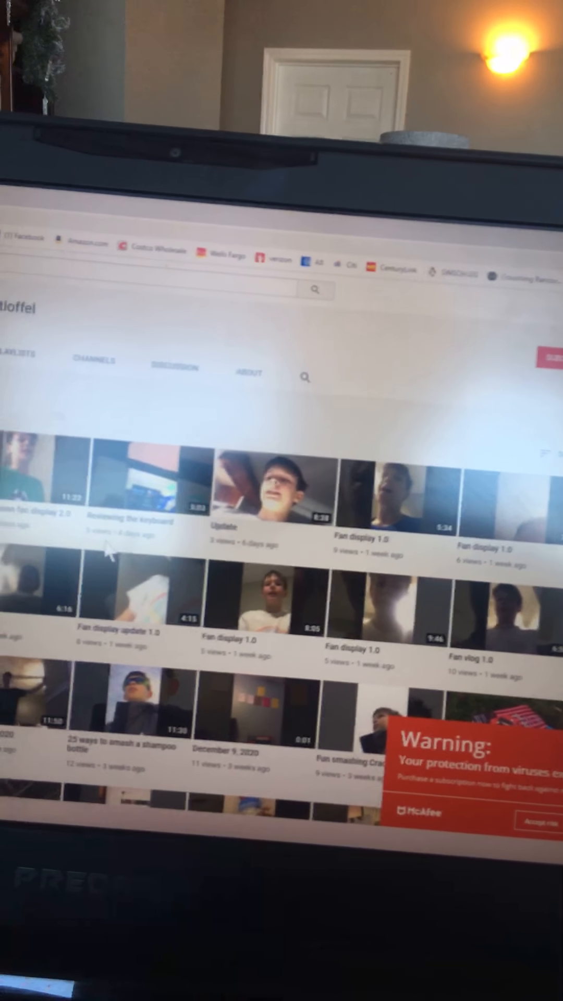
scroll(down, 3)
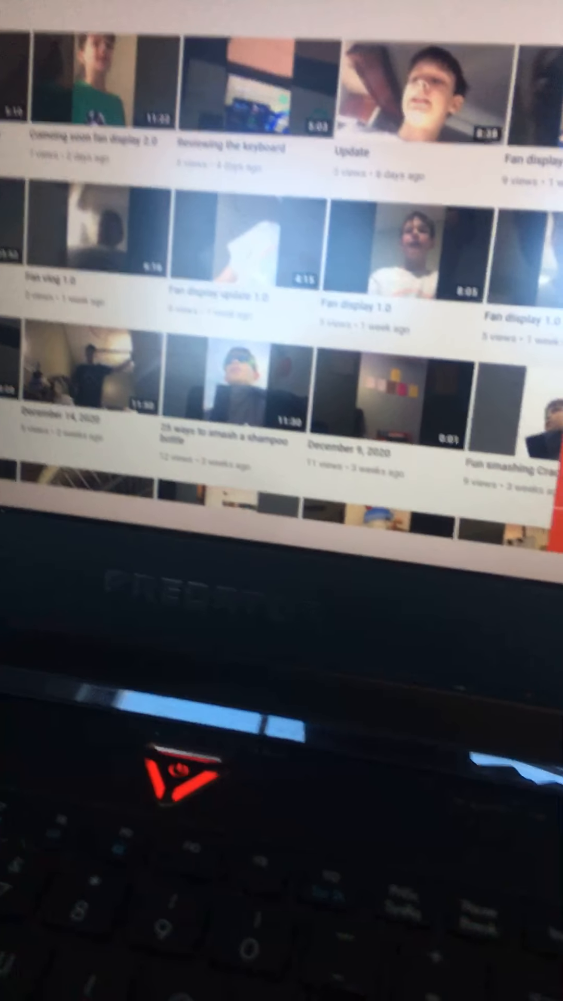
scroll(up, 3)
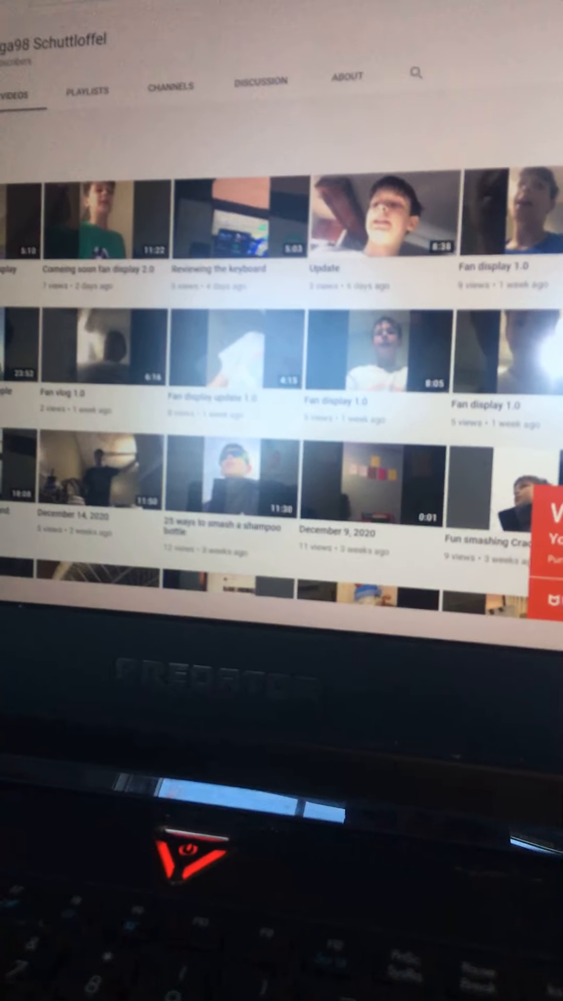